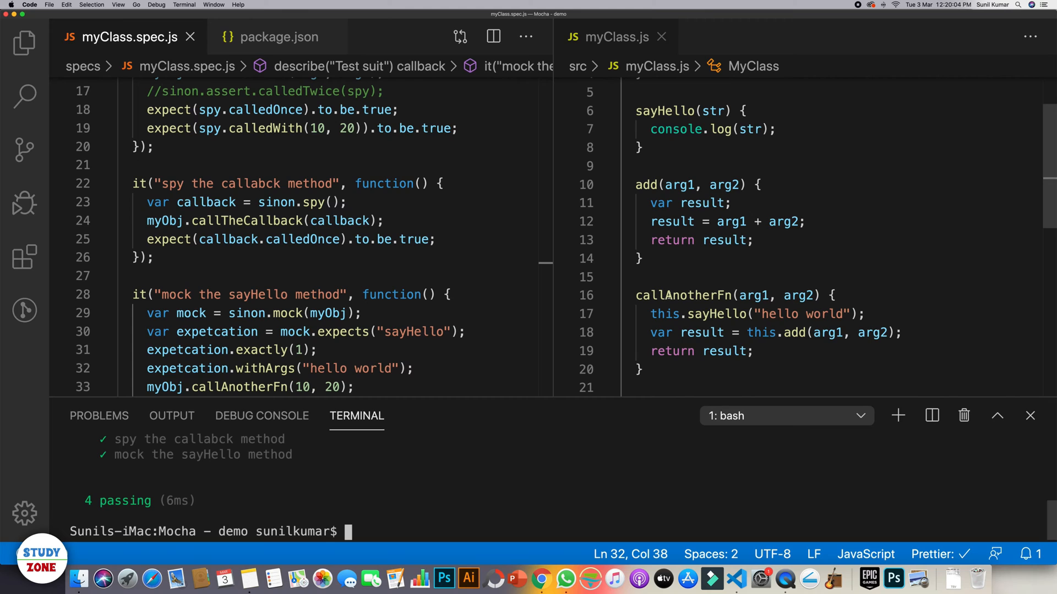
Add a describe.skip("Test suit for stub") block with a test named "Stub the add method"
{"action": "double_click", "coordinate": [682, 295]}
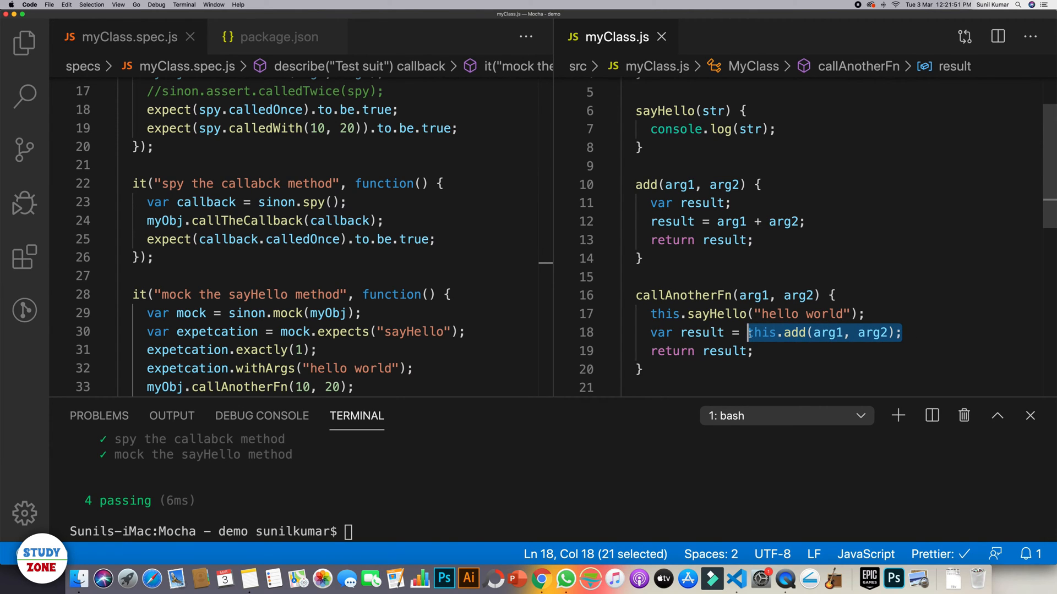
{"action": "double_click", "coordinate": [672, 332]}
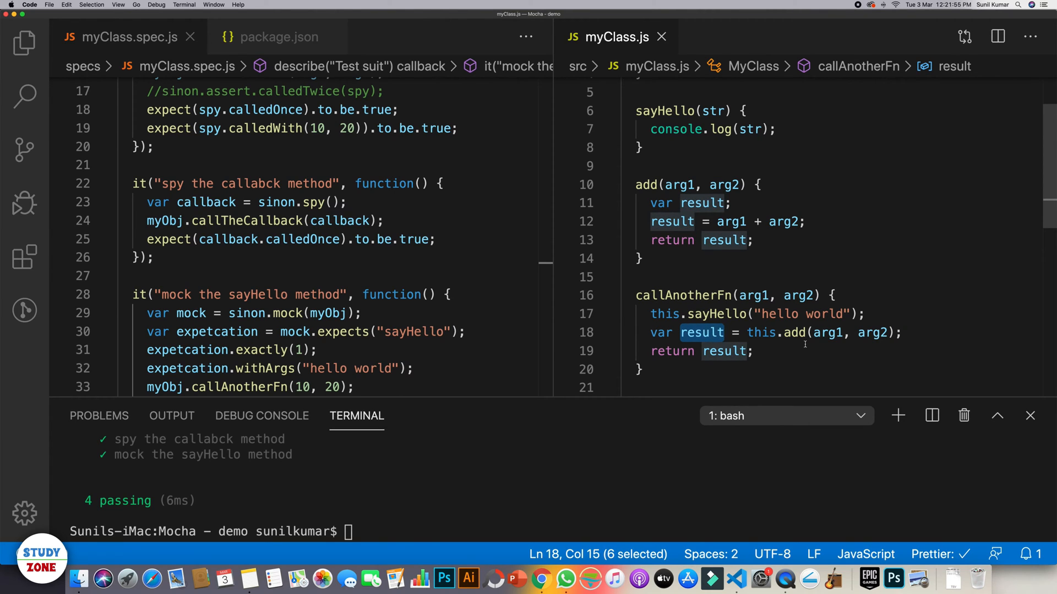
{"action": "left_click", "coordinate": [753, 350]}
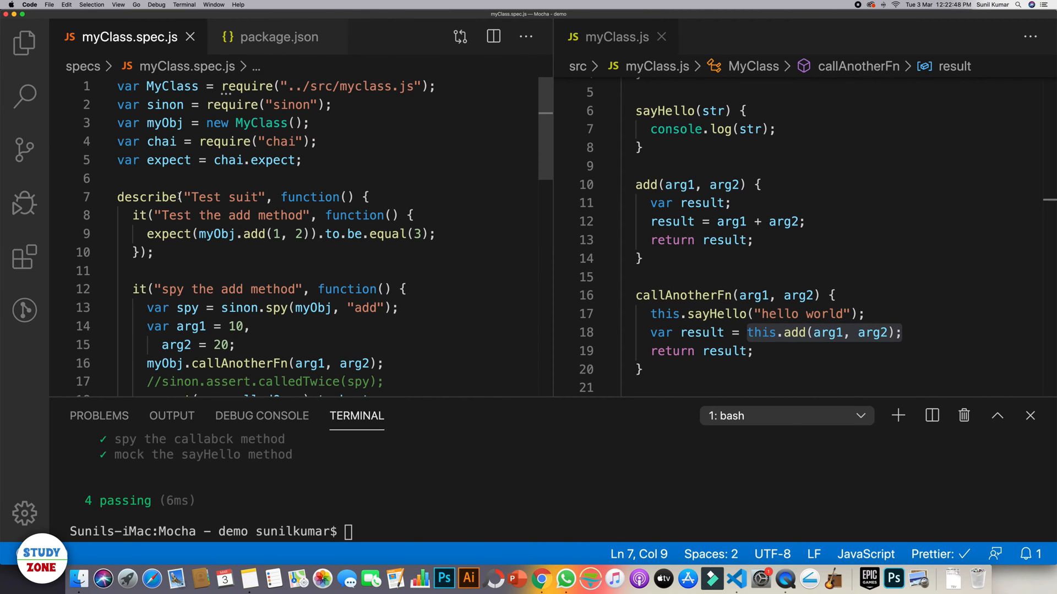
{"action": "type", "text": ".skip"}
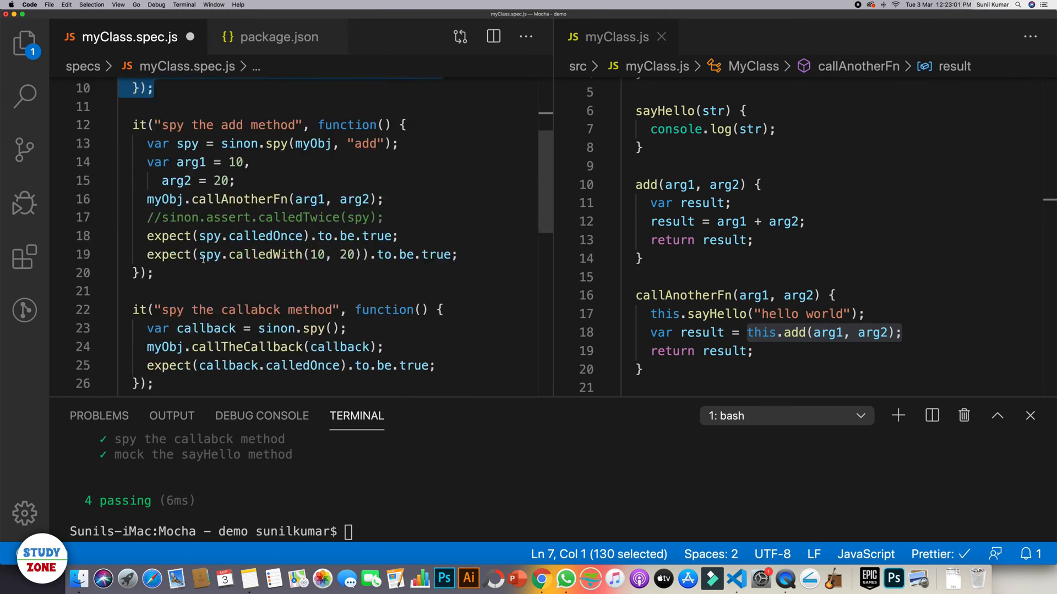
{"action": "scroll", "scroll_direction": "down", "scroll_amount": 3}
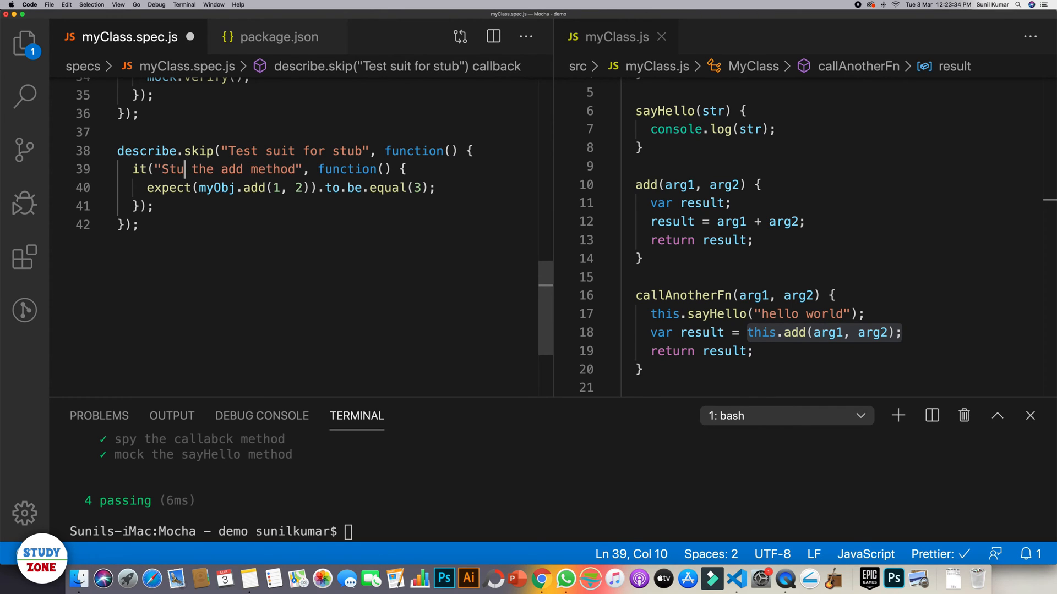
{"action": "type", "text": "b"}
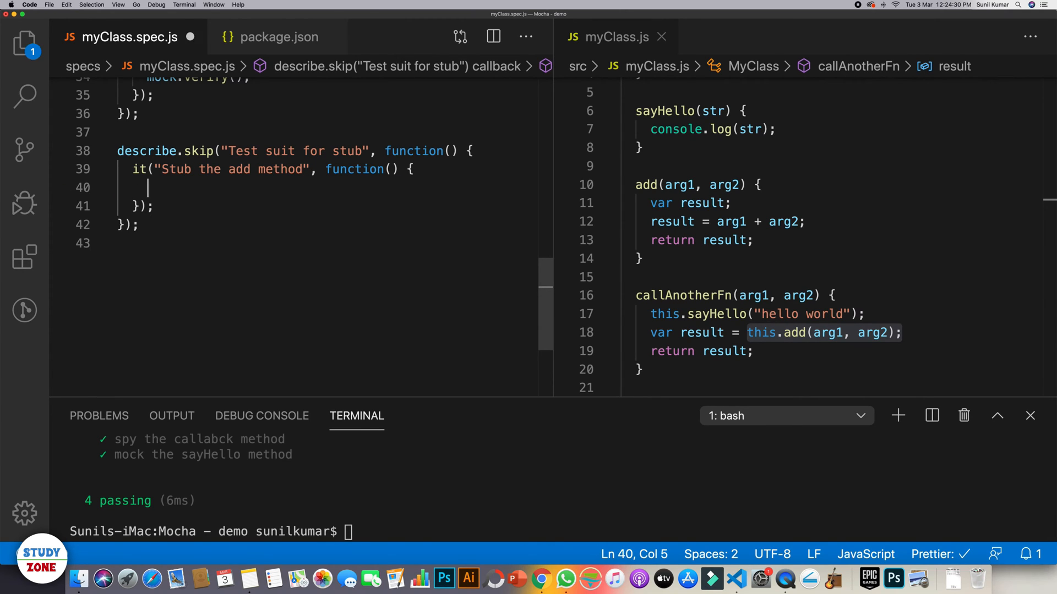
Declare var stub = sinon.stub(myObj, "add") in the test body
{"action": "type", "text": "var s"}
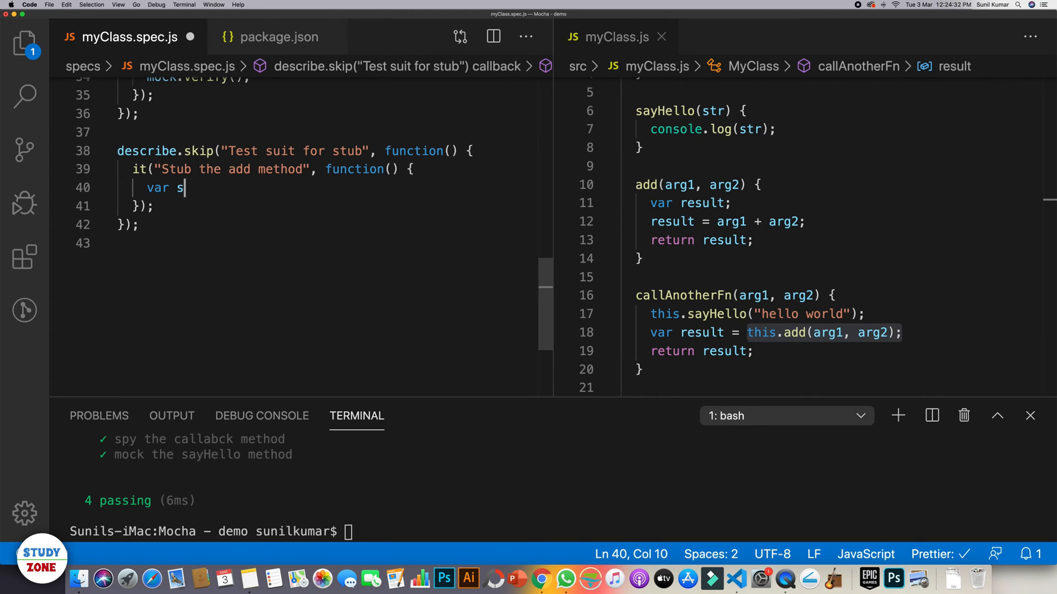
{"action": "type", "text": "tub ="}
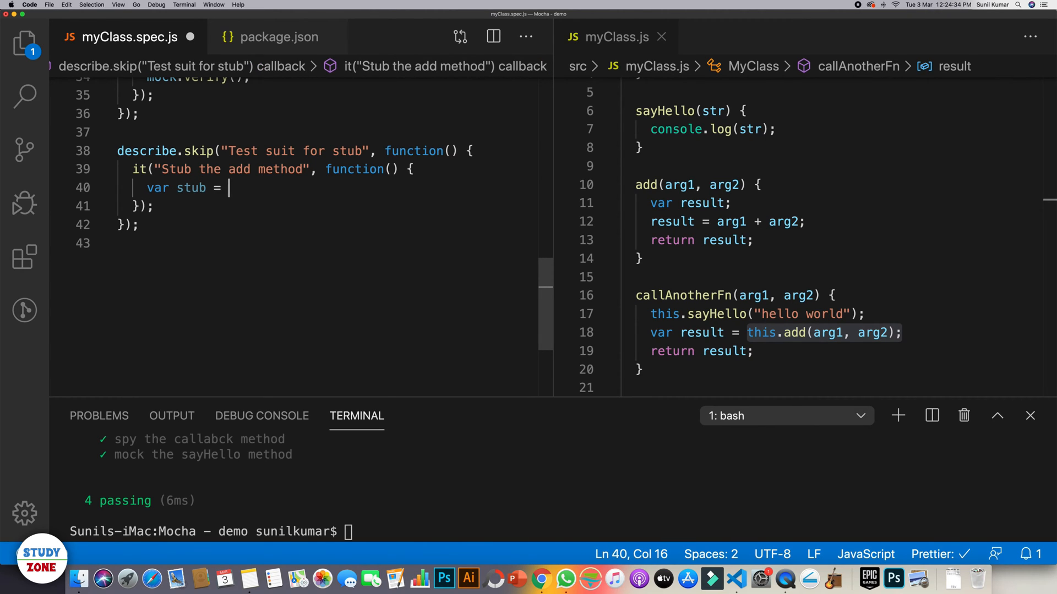
{"action": "type", "text": "sinon."}
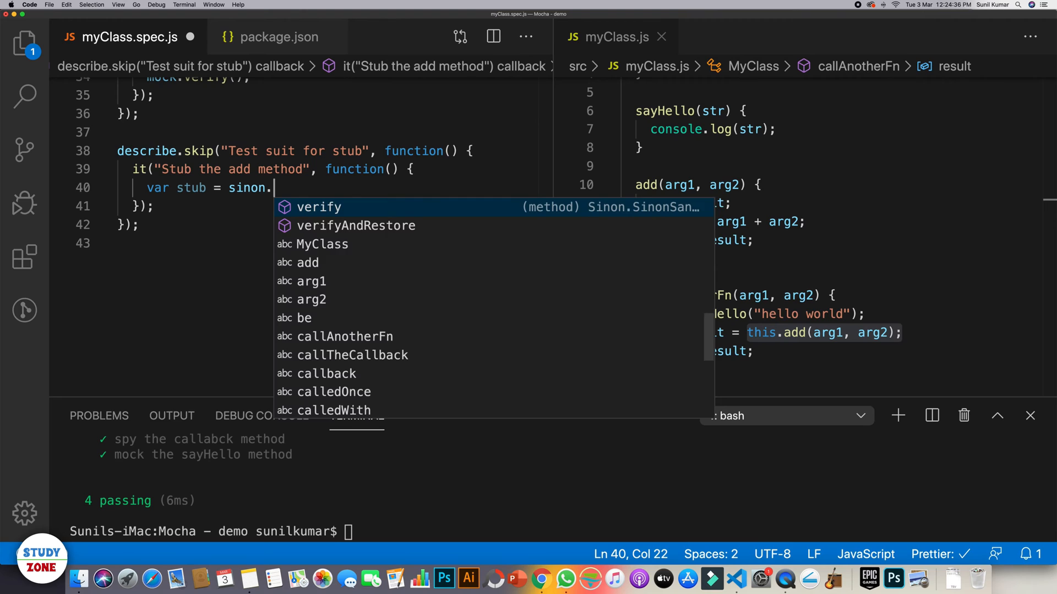
{"action": "type", "text": "stub("}
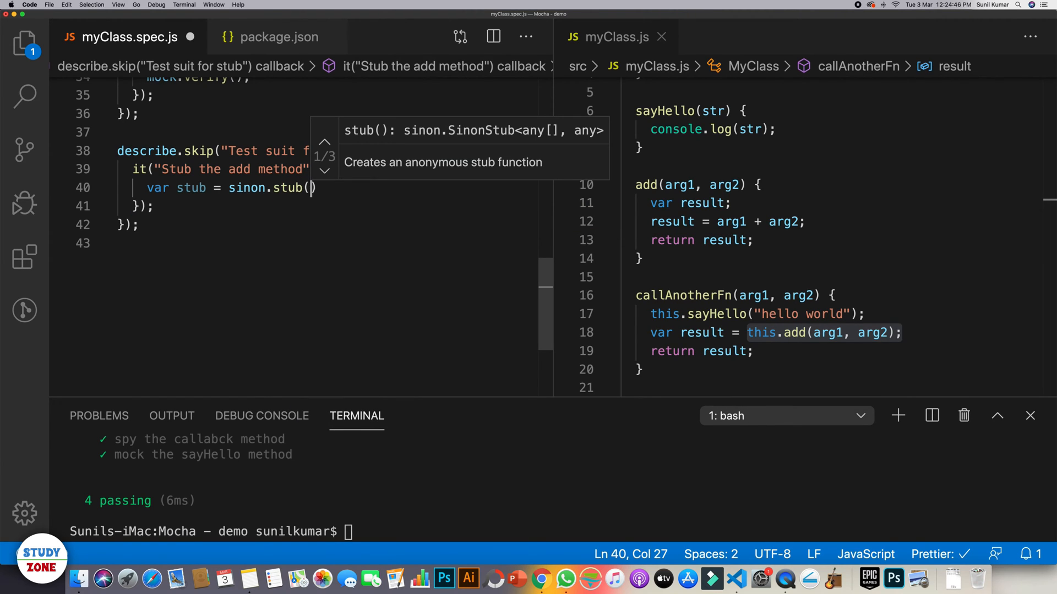
{"action": "type", "text": "myObj,"}
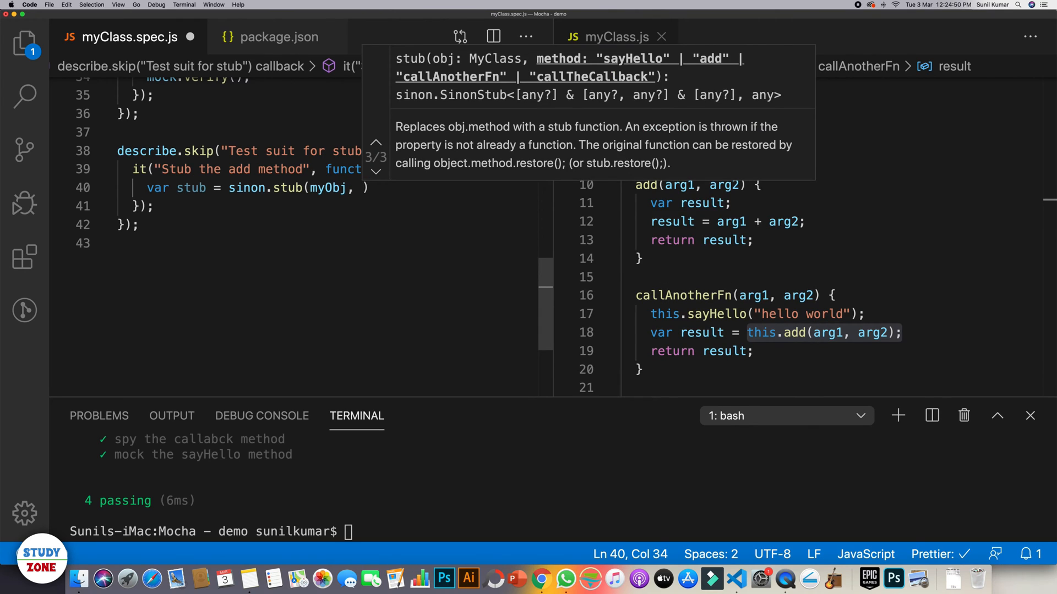
{"action": "type", "text": "\"add\""}
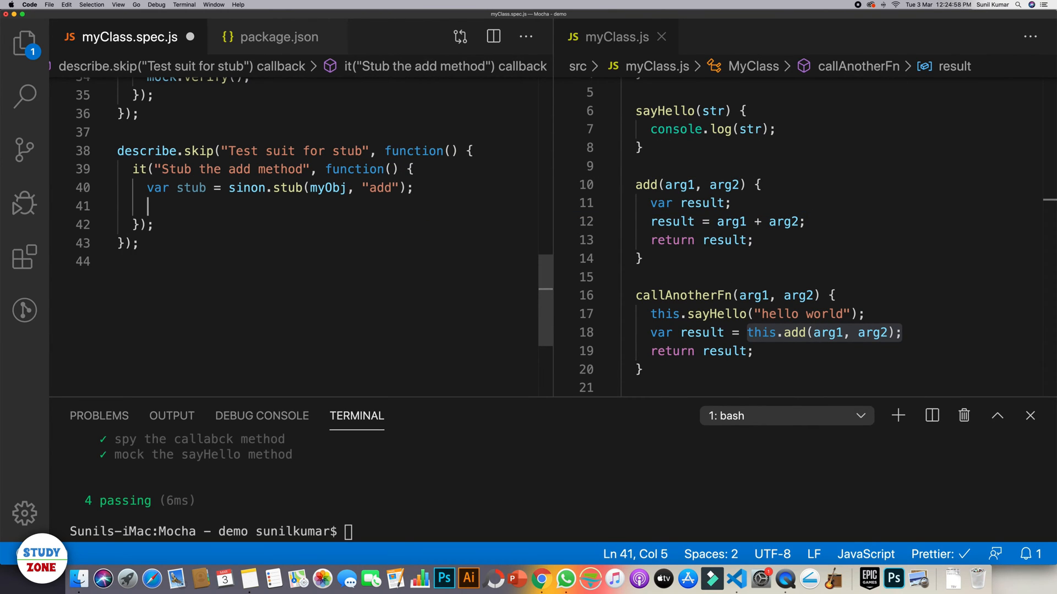
Chain stub.withArgs(10, 20).return(100) on the stub
{"action": "type", "text": "stu"}
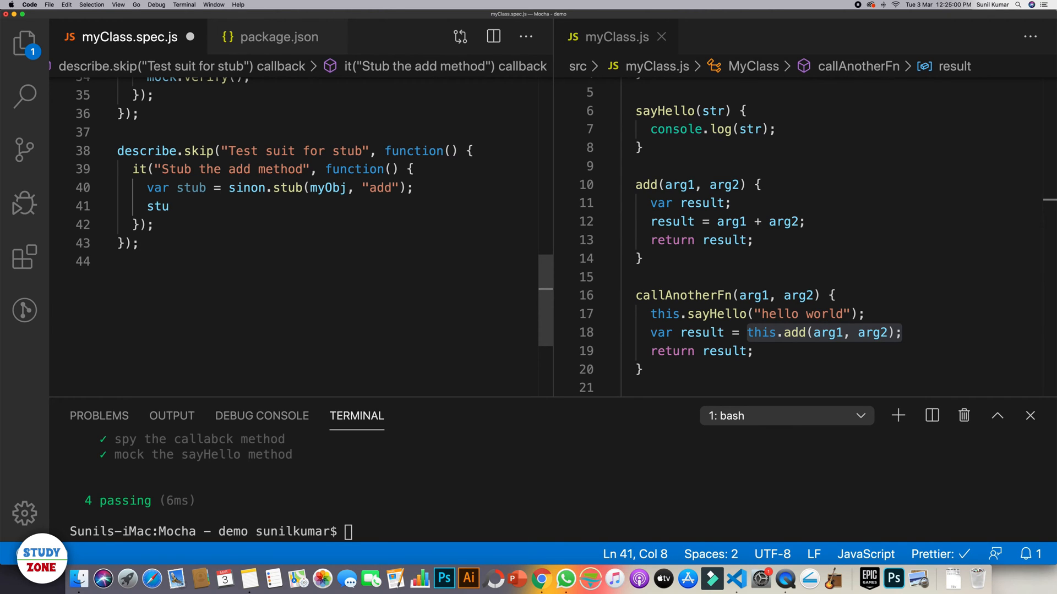
{"action": "type", "text": "b.withArgs(10"}
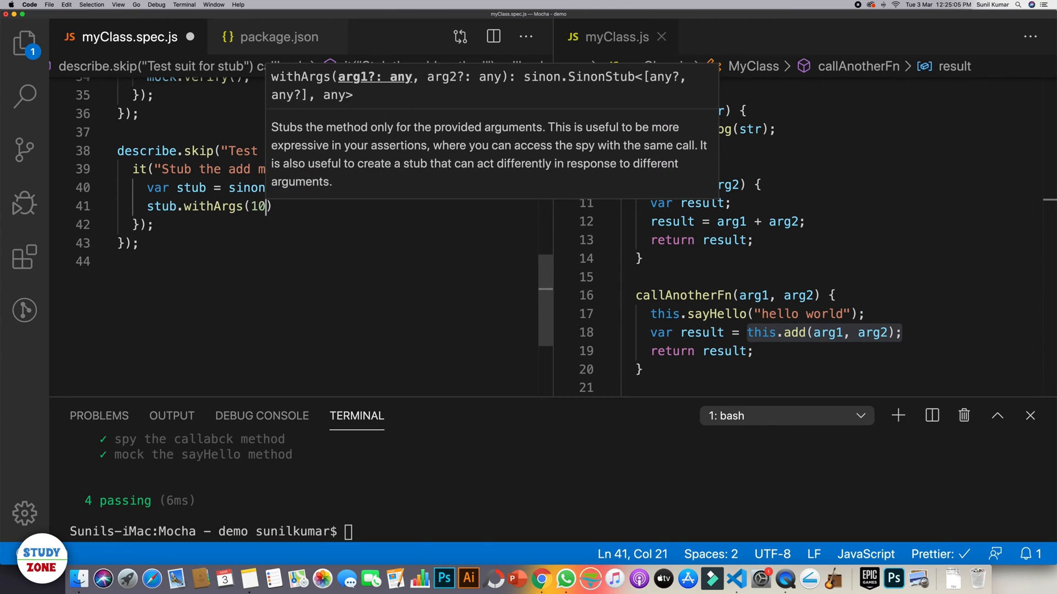
{"action": "type", "text": ", 20"}
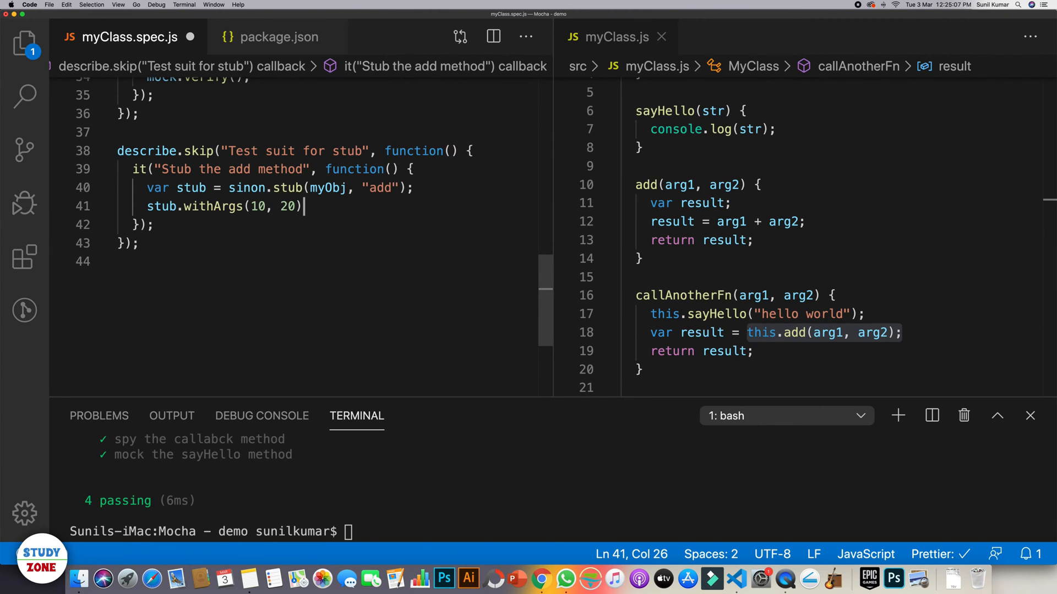
{"action": "type", "text": ".return (100);"}
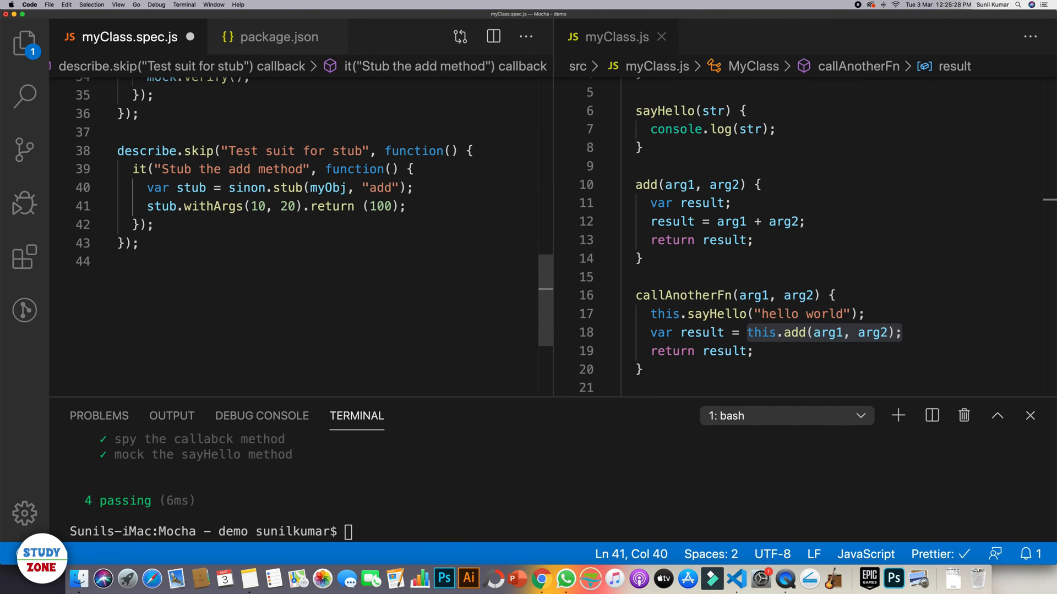
Fix .return to .returns(100) and expect myObj.callAnotherFn(10, 20) to equal 100
{"action": "left_click", "coordinate": [362, 205]}
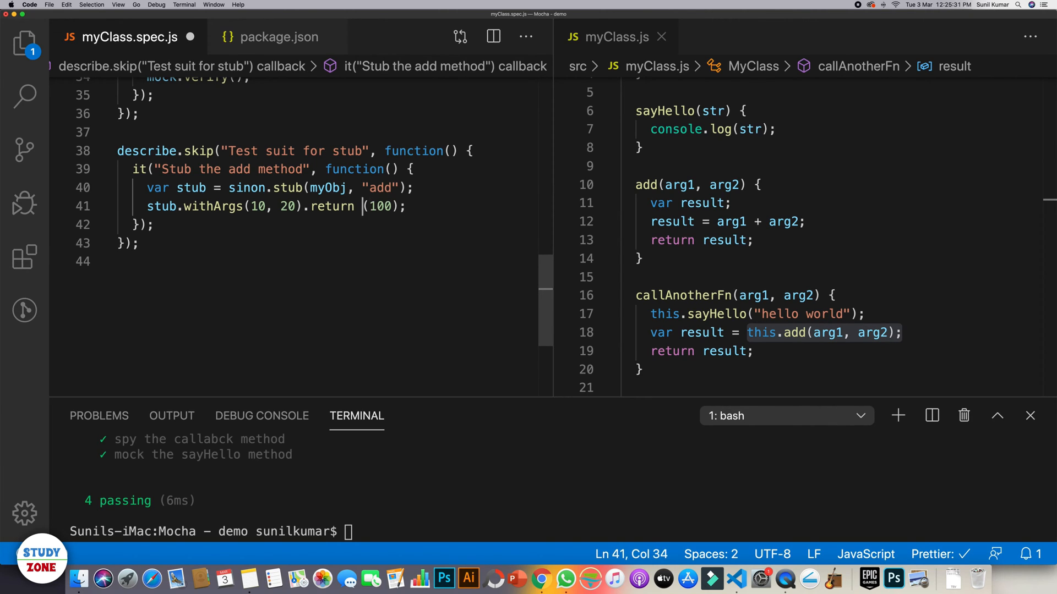
{"action": "type", "text": "s"}
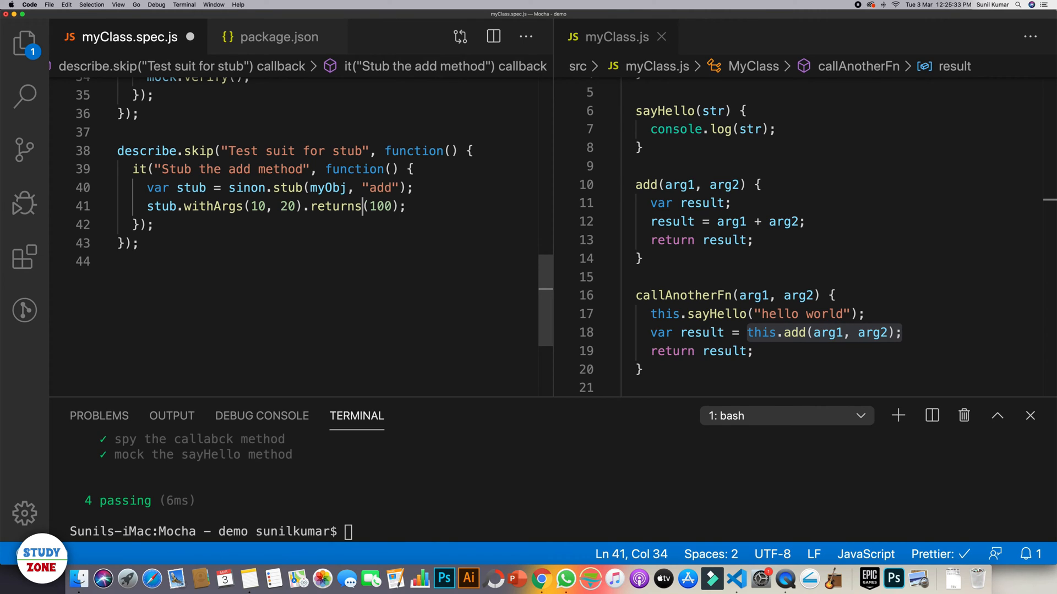
{"action": "left_click", "coordinate": [416, 207]}
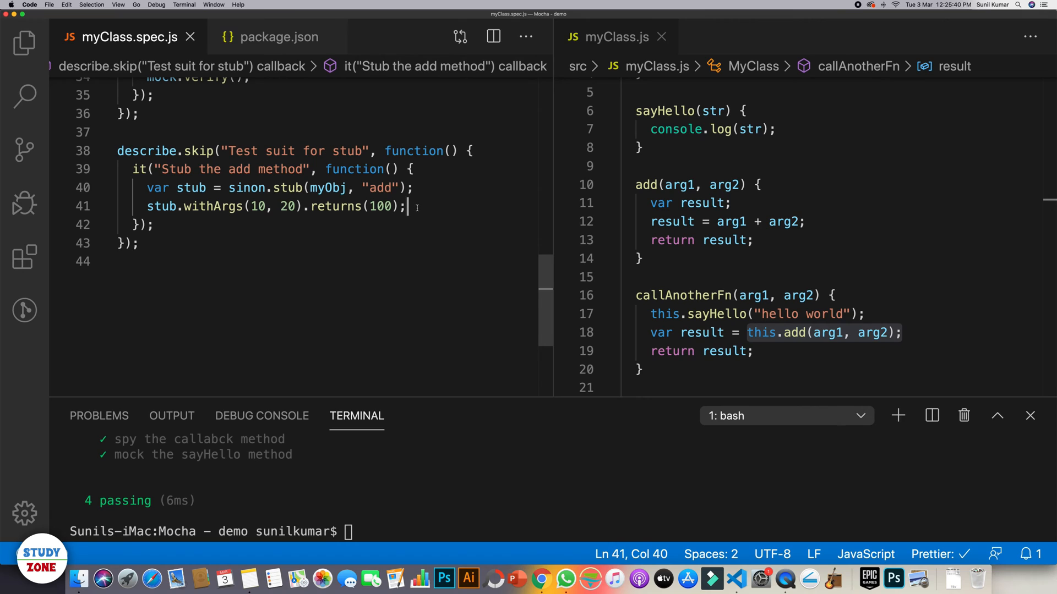
{"action": "type", "text": "e"}
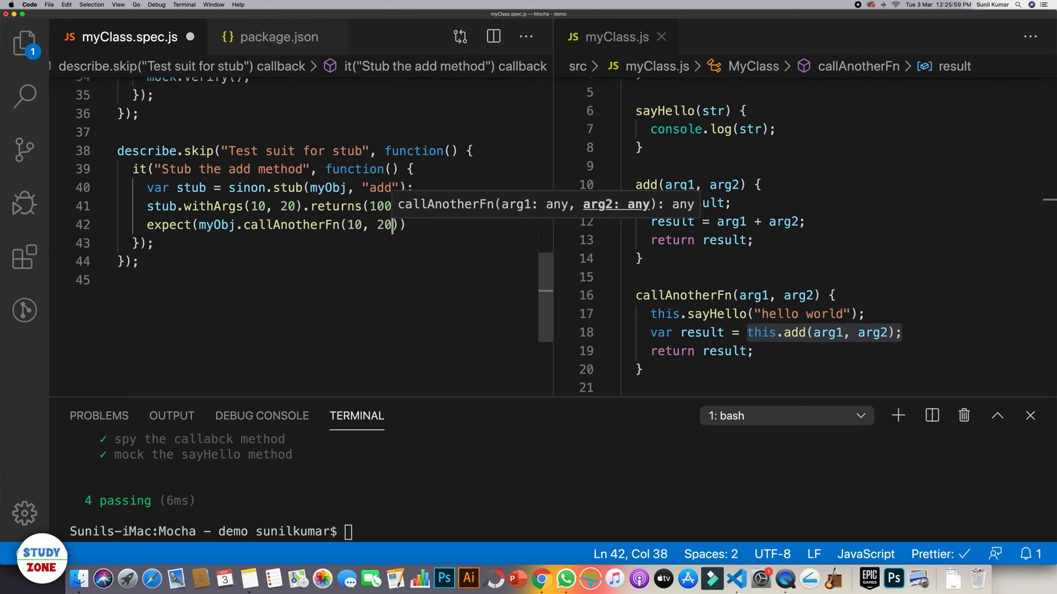
{"action": "type", "text": ".to."}
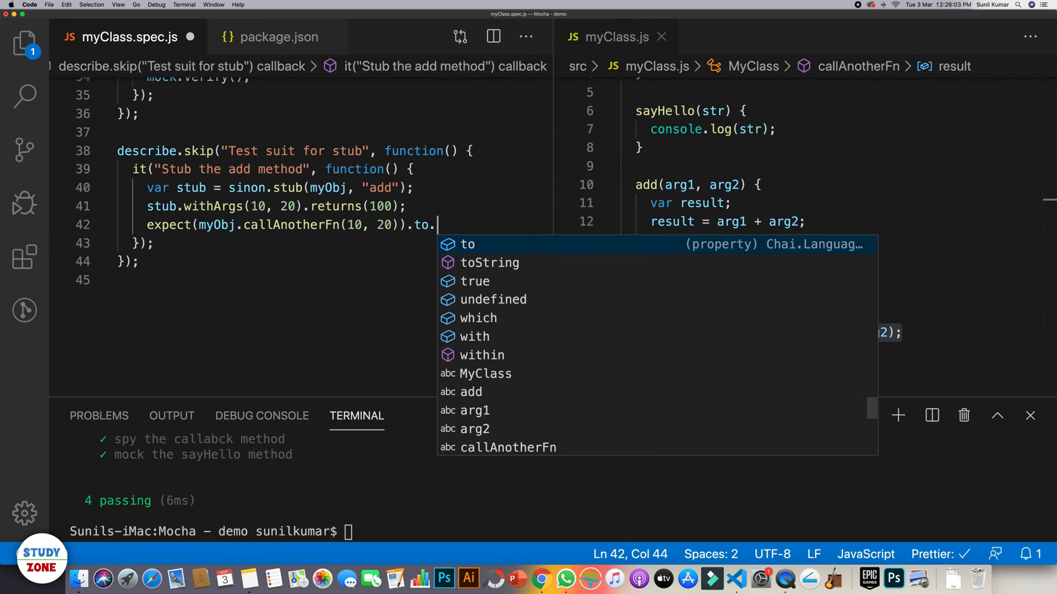
{"action": "type", "text": "be.equal(1"}
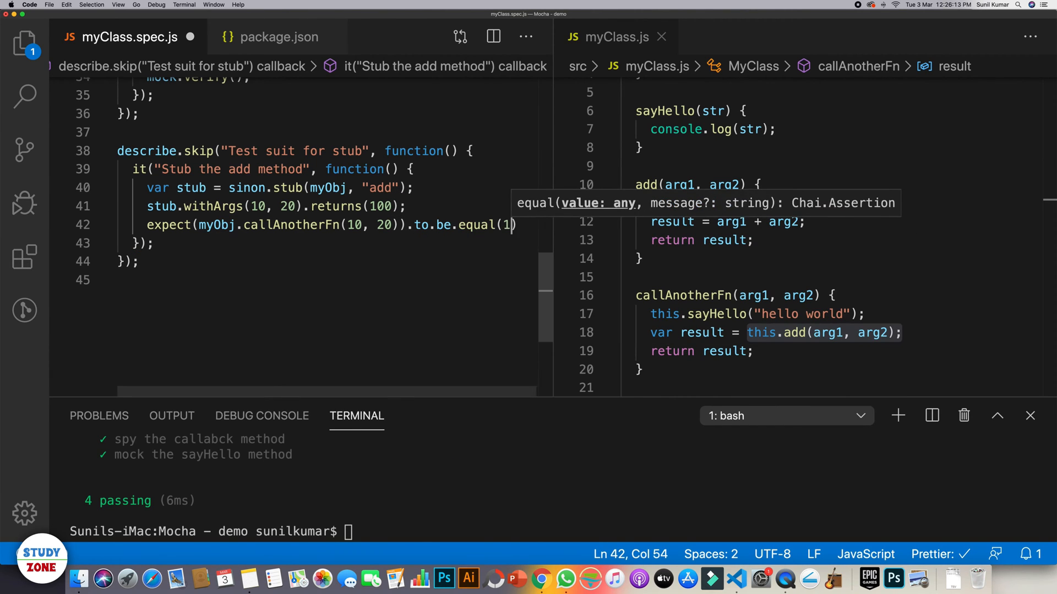
{"action": "type", "text": "00);"}
{"action": "left_click", "coordinate": [299, 531]}
{"action": "type", "text": "n"}
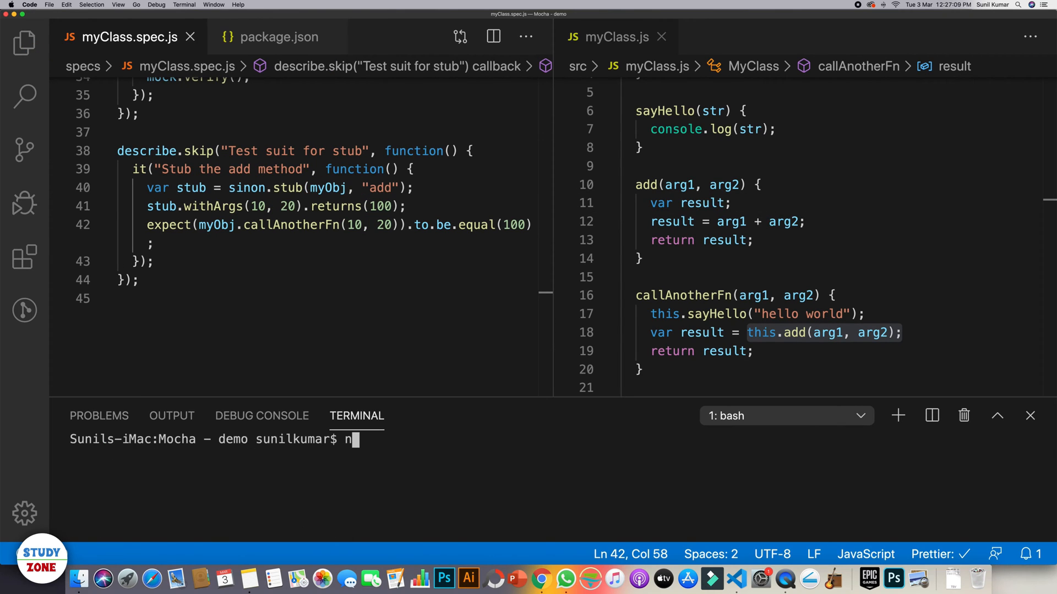
Run npm run test in the terminal so the unskipped stub test passes
{"action": "type", "text": "pm run test"}
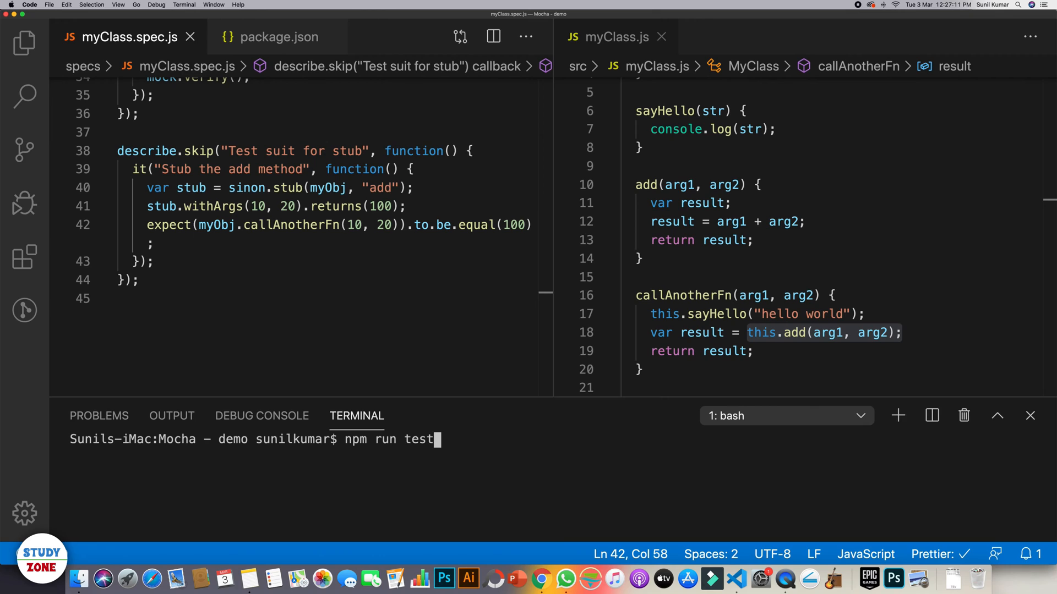
{"action": "key", "text": "Return"}
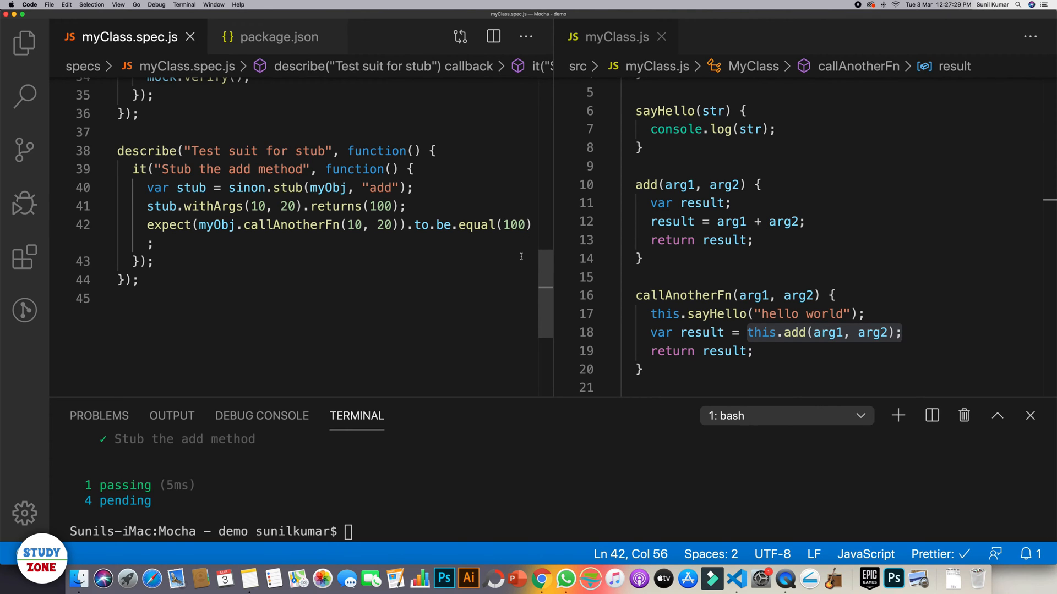
Change the expectation to 1000, rerun npm run test, and highlight the add call in callAnotherFn
{"action": "type", "text": "0"}
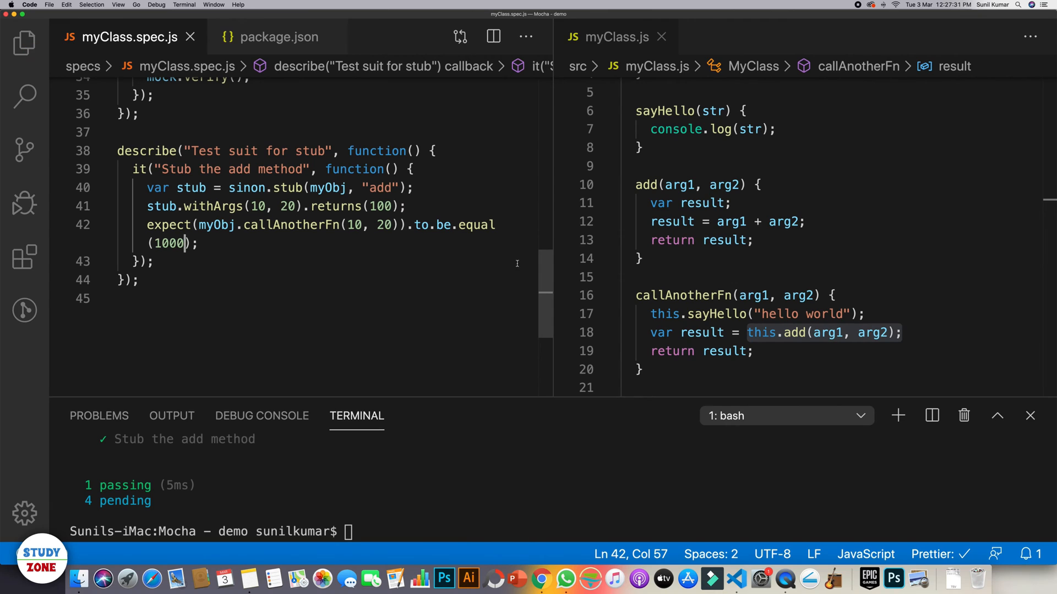
{"action": "type", "text": "npm run test"}
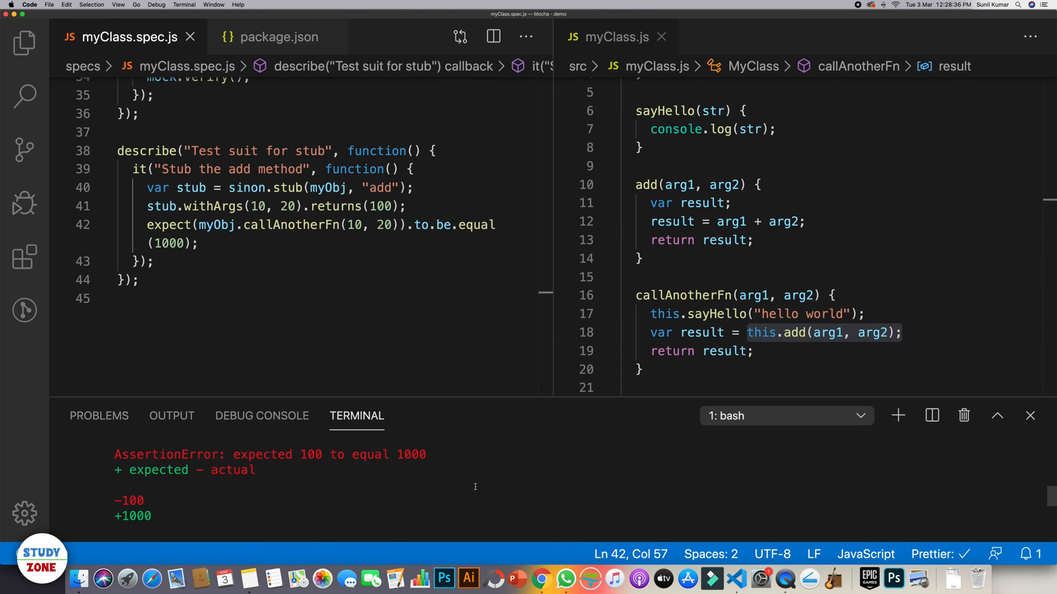
{"action": "mouse_move", "coordinate": [771, 327]}
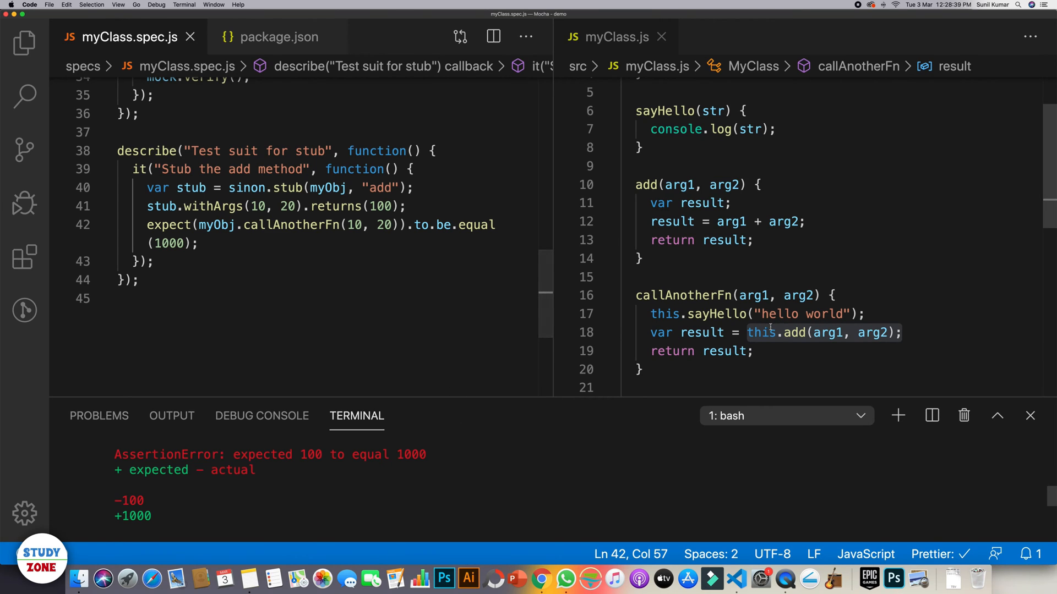
{"action": "double_click", "coordinate": [646, 185]}
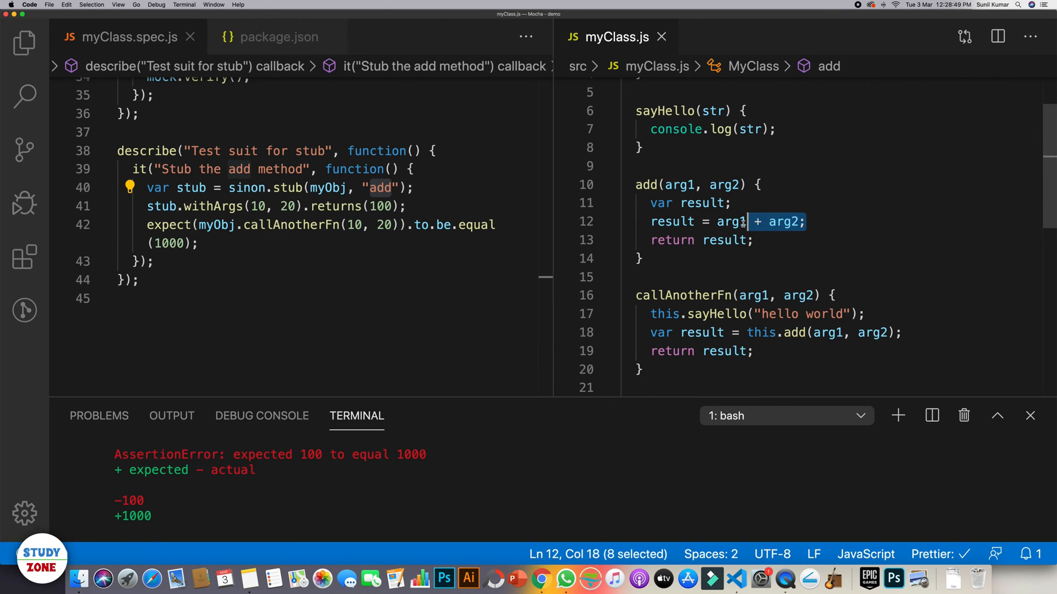
Chain .onFirstCall().returns(100).onSecondCall().returns(200) on the stub
{"action": "left_click", "coordinate": [415, 266]}
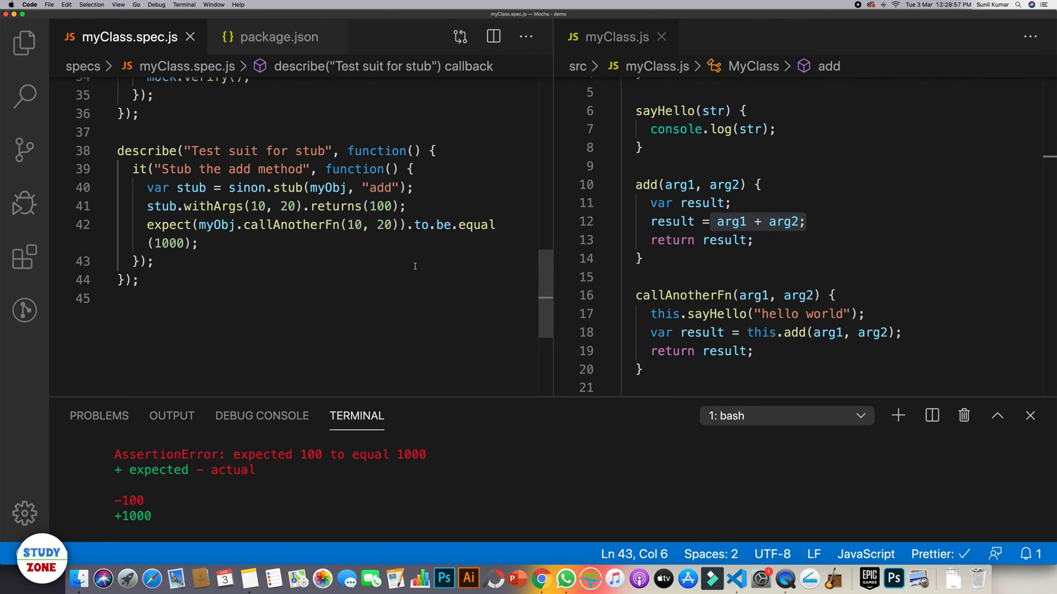
{"action": "mouse_move", "coordinate": [309, 208]}
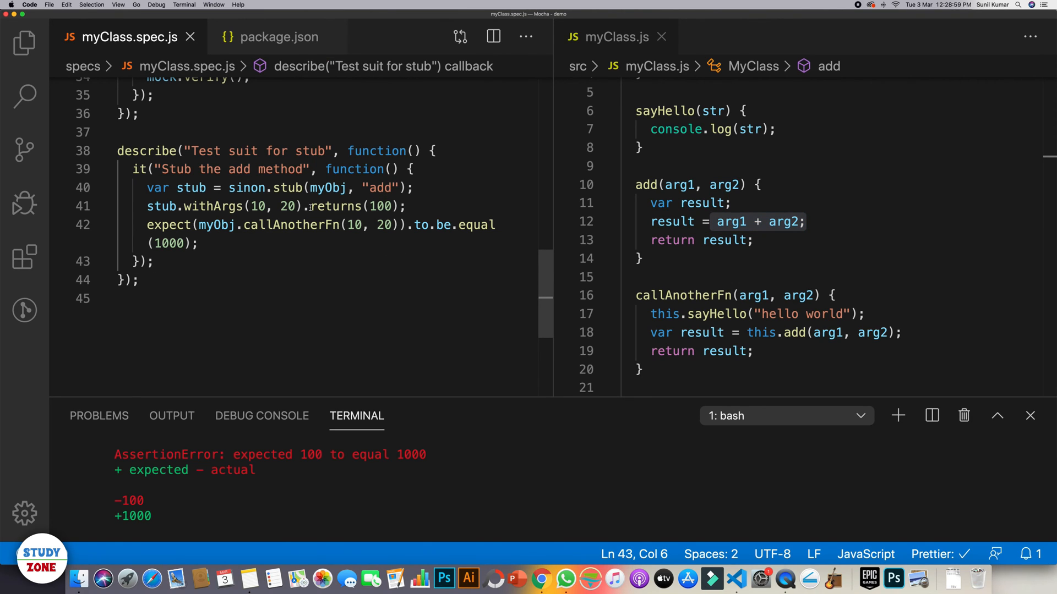
{"action": "key", "text": "enter"}
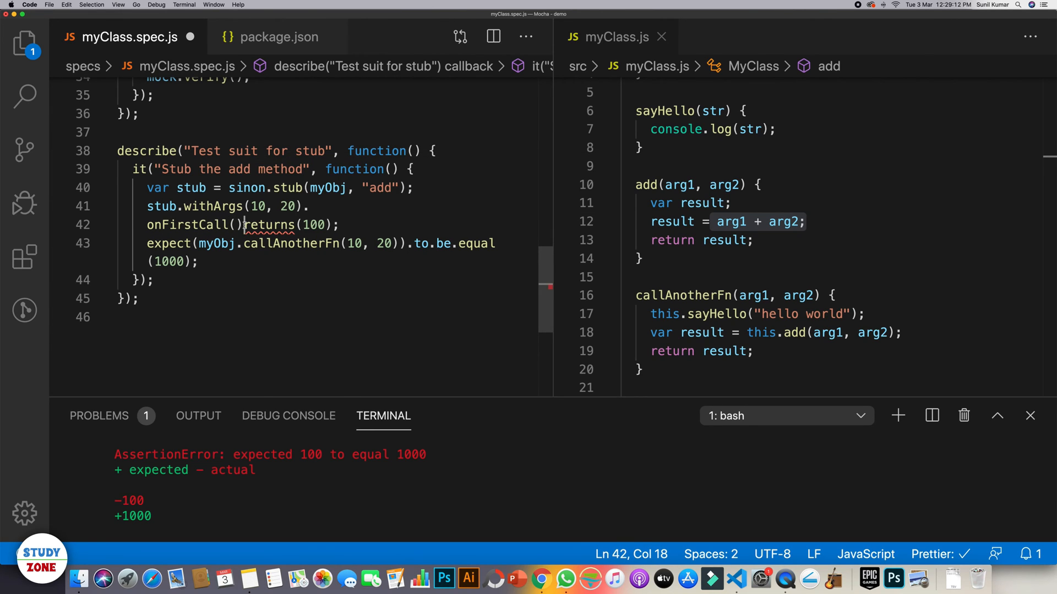
{"action": "type", "text": ".;"}
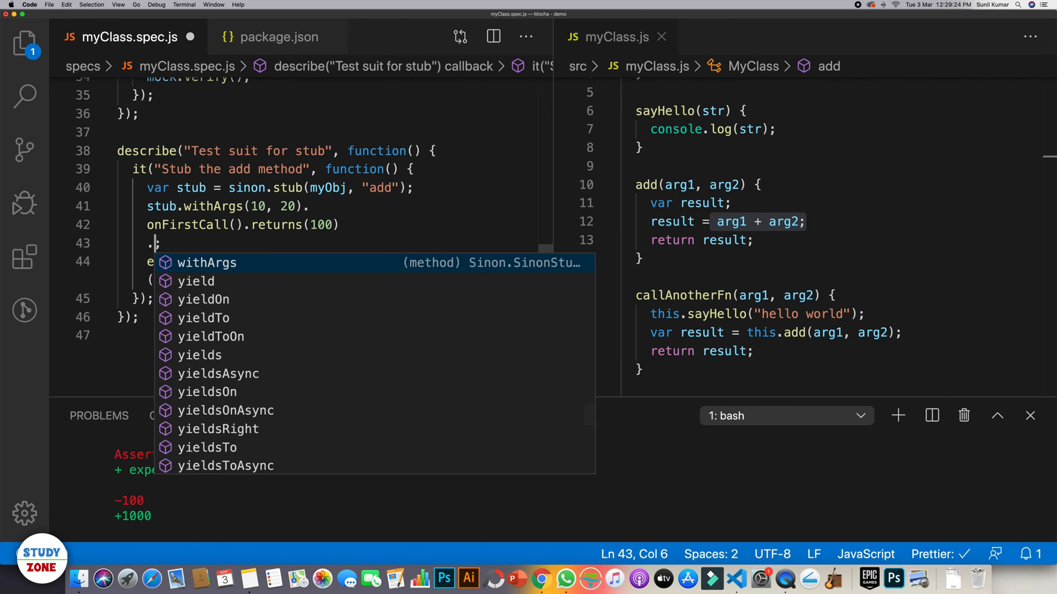
{"action": "type", "text": "onSecondCall().returns(200"}
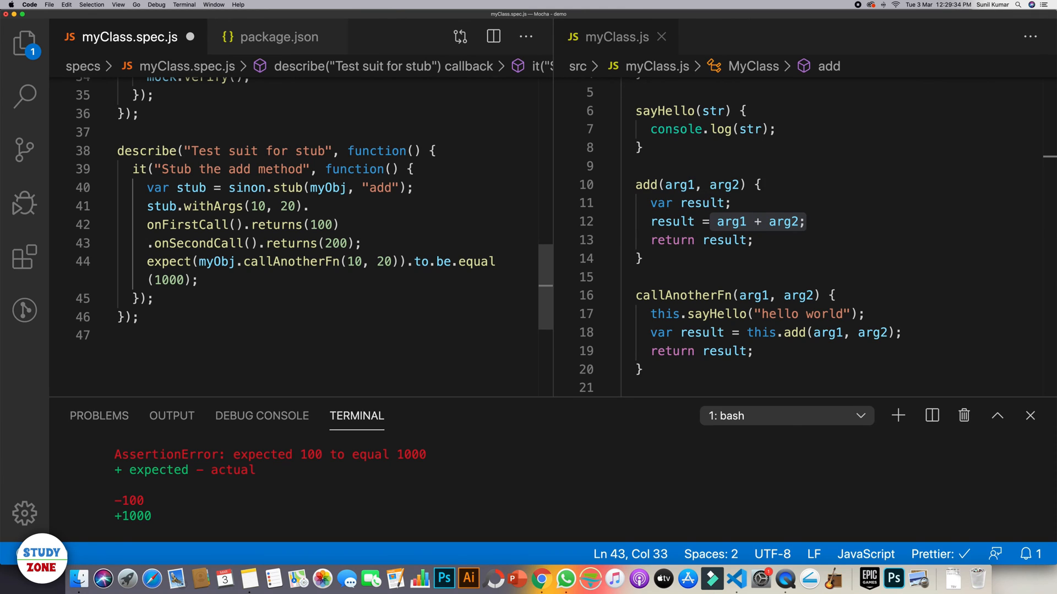
Duplicate the expect line and set the two expected values to 100 and 200
{"action": "left_click", "coordinate": [320, 278]}
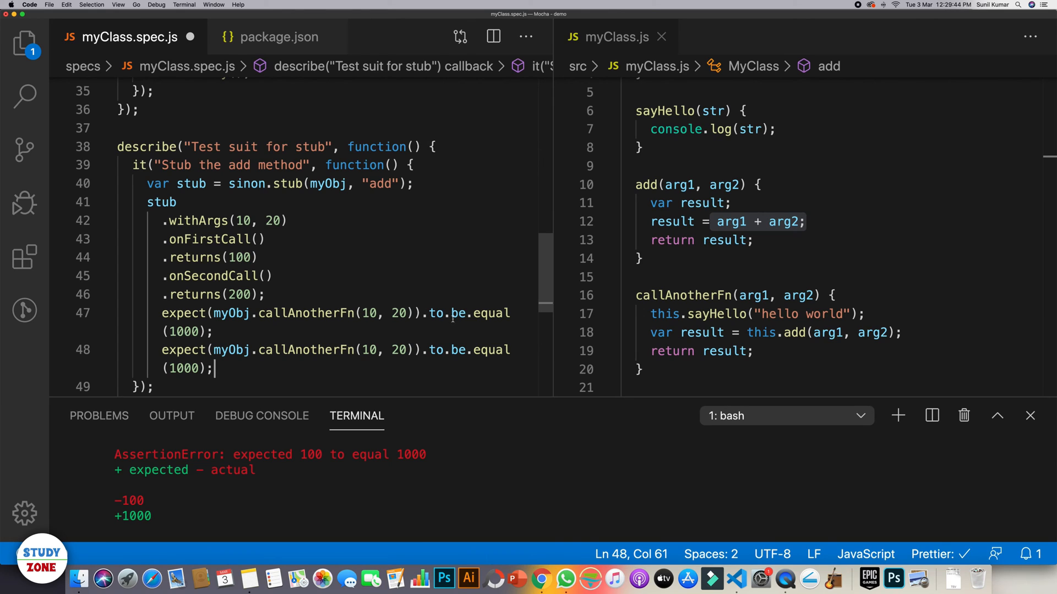
{"action": "double_click", "coordinate": [184, 331]}
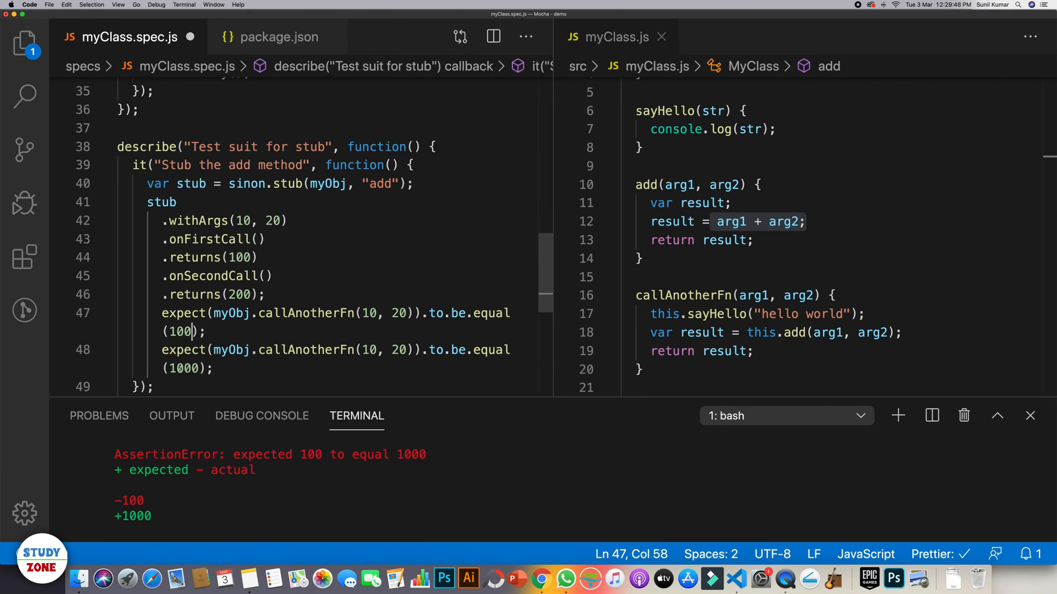
{"action": "double_click", "coordinate": [183, 368]}
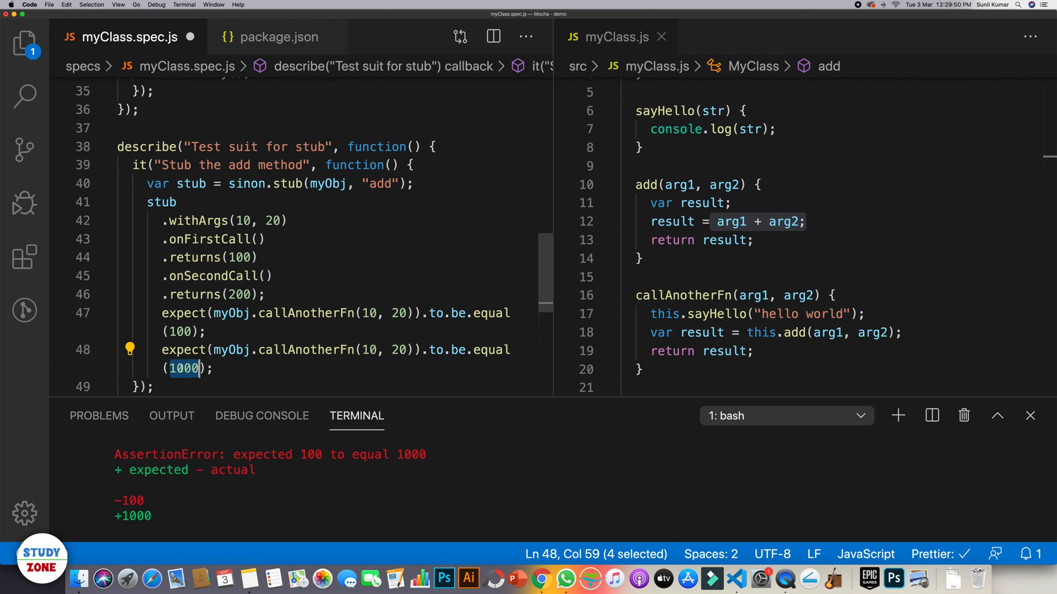
{"action": "type", "text": "200"}
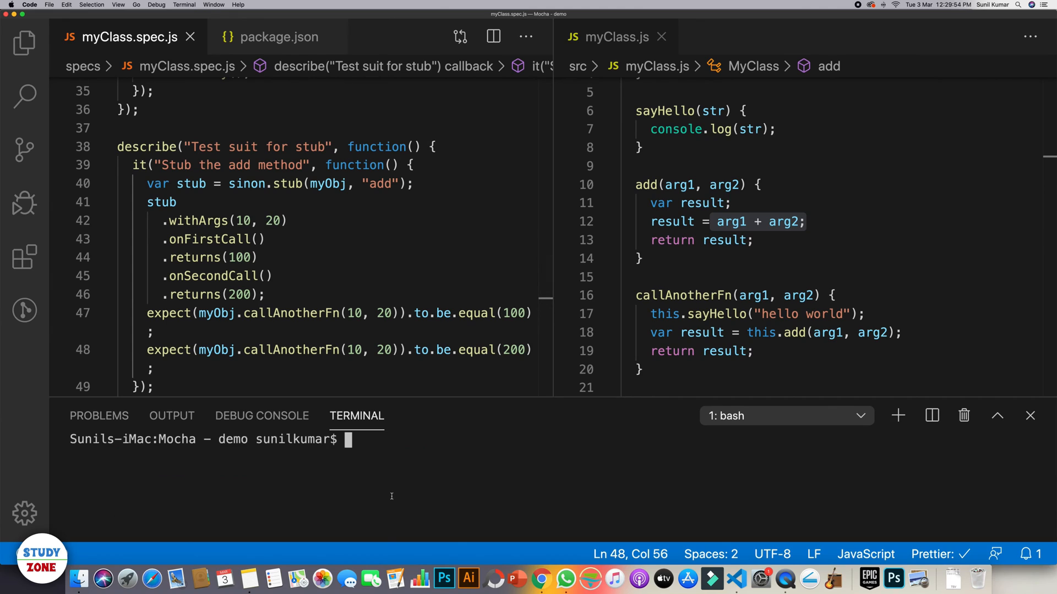
Run npm run test in the terminal to see the stub test pass
{"action": "type", "text": "npm run test"}
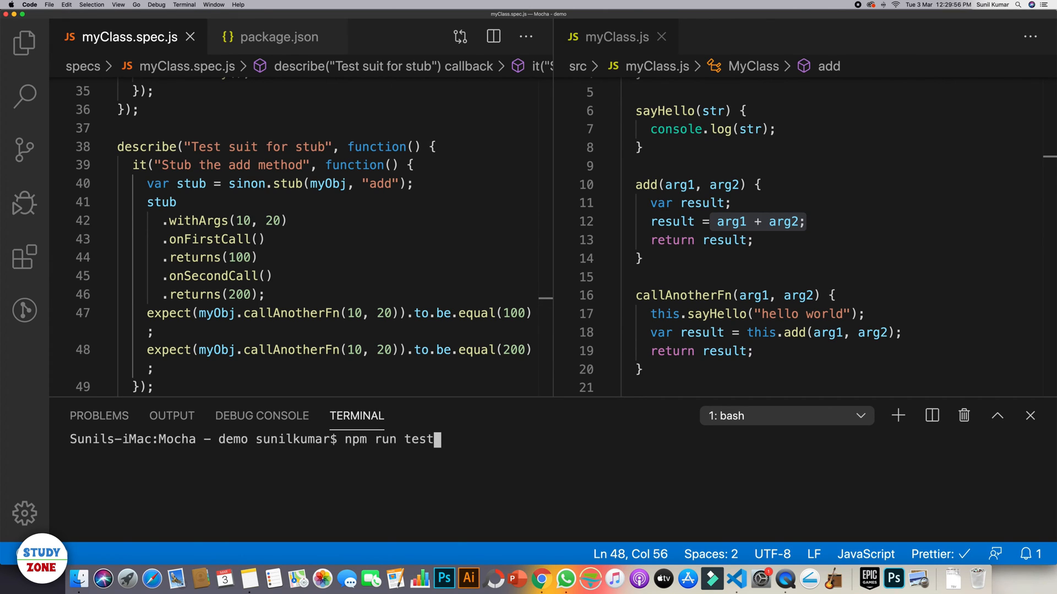
{"action": "key", "text": "Return"}
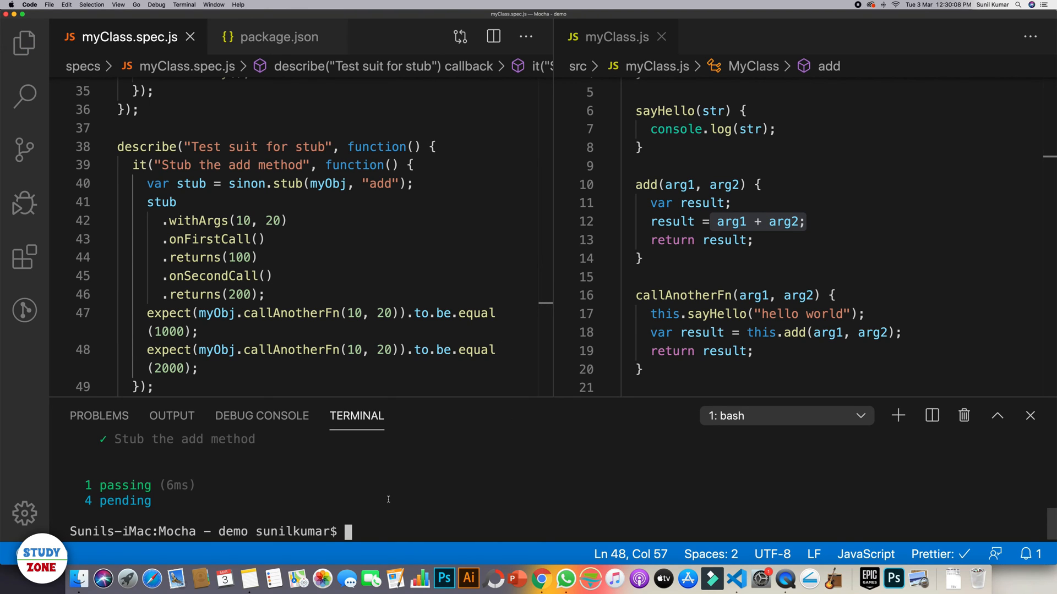
Correct the expectations from 1000 and 2000 back to 100 and 200, rerunning the tests after each fix
{"action": "key", "text": "cmd+k"}
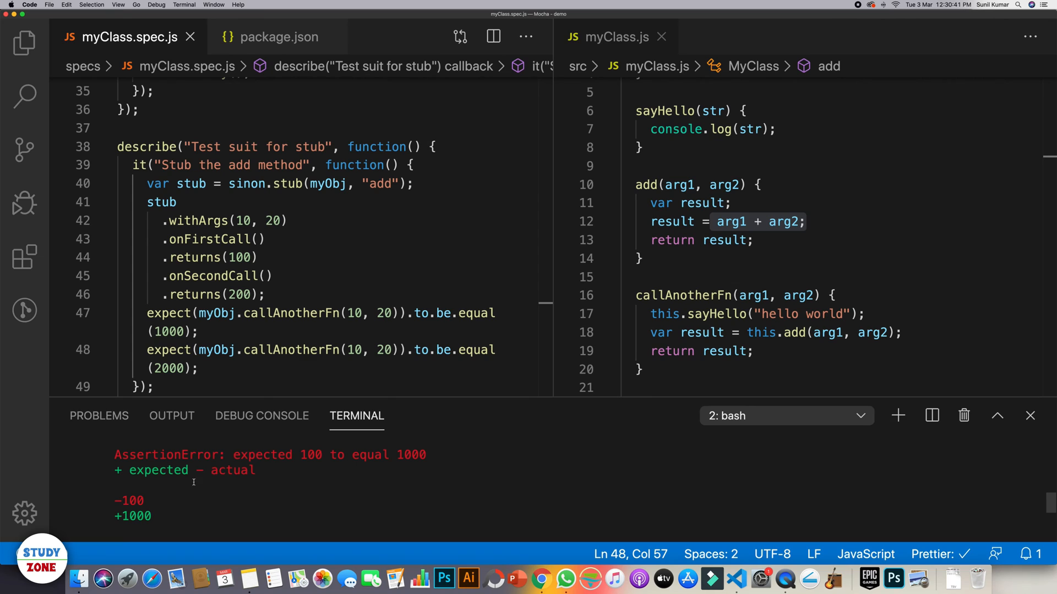
{"action": "left_click", "coordinate": [176, 331]}
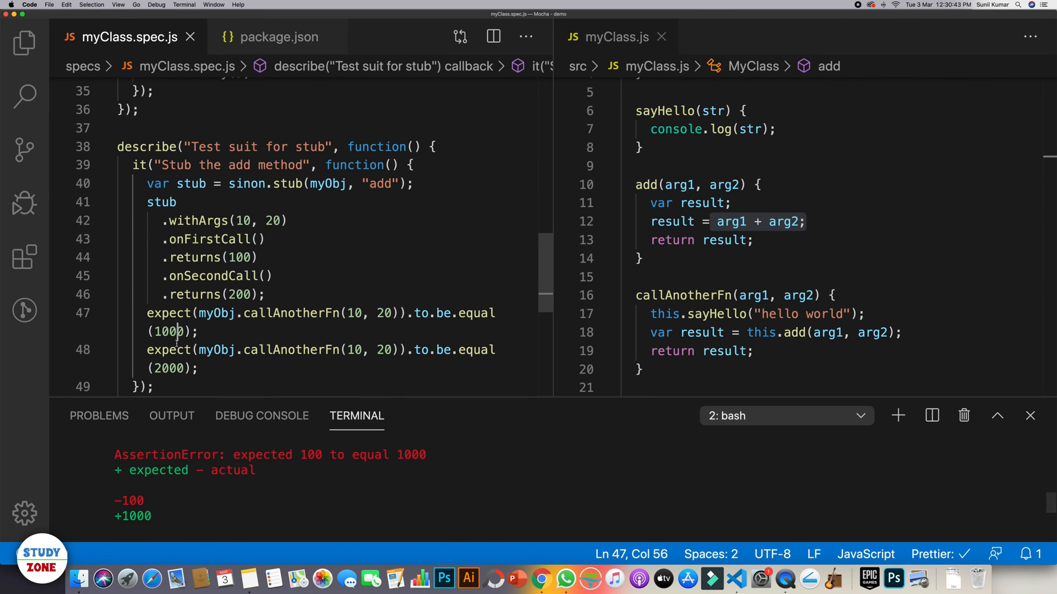
{"action": "key", "text": "Backspace"}
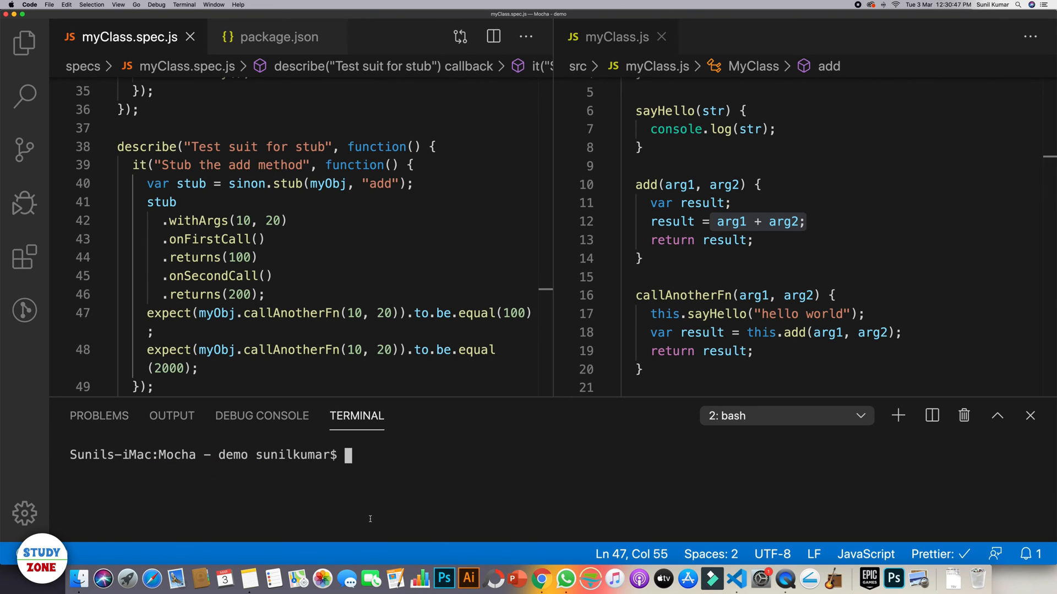
{"action": "key", "text": "Return"}
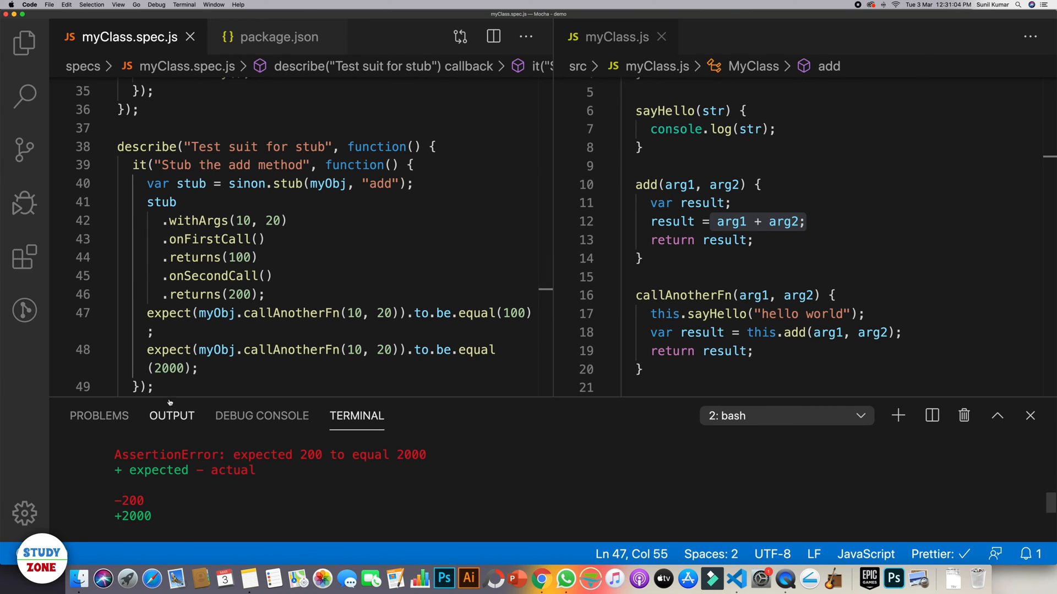
{"action": "double_click", "coordinate": [169, 368]}
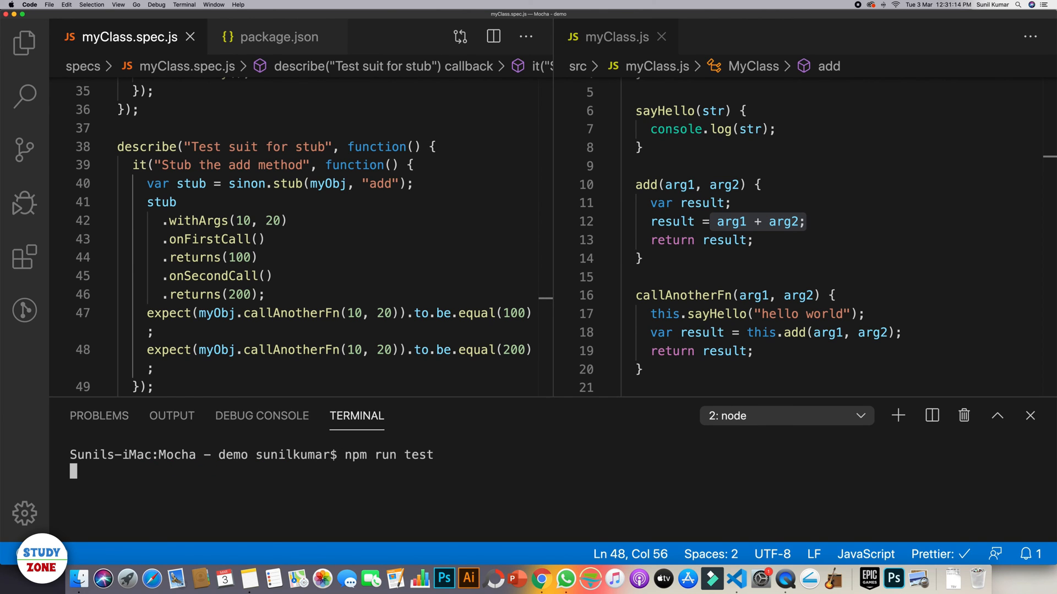
{"action": "left_click", "coordinate": [539, 578]}
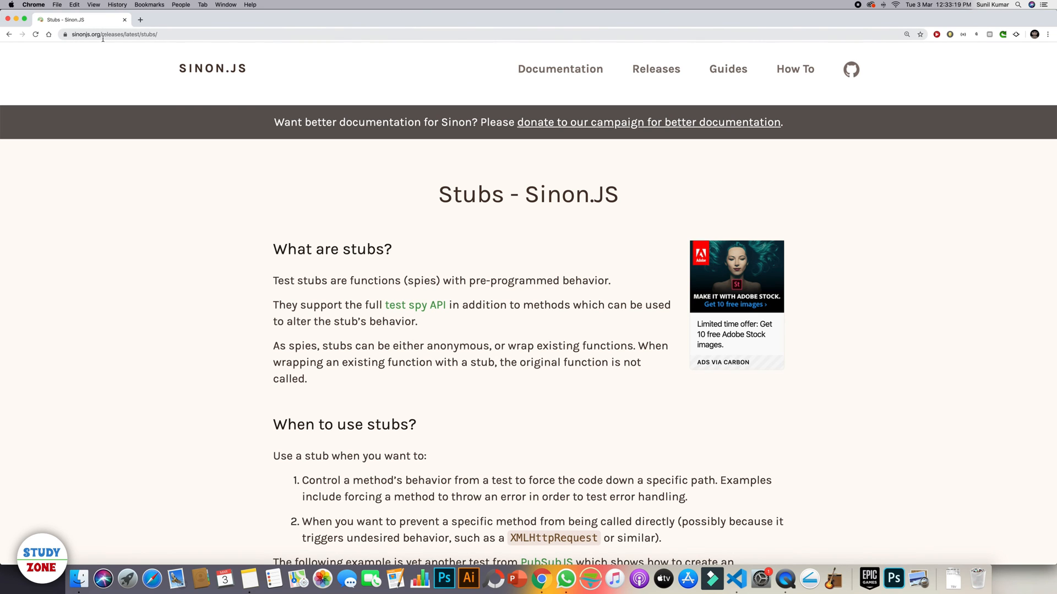
{"action": "mouse_move", "coordinate": [493, 206]}
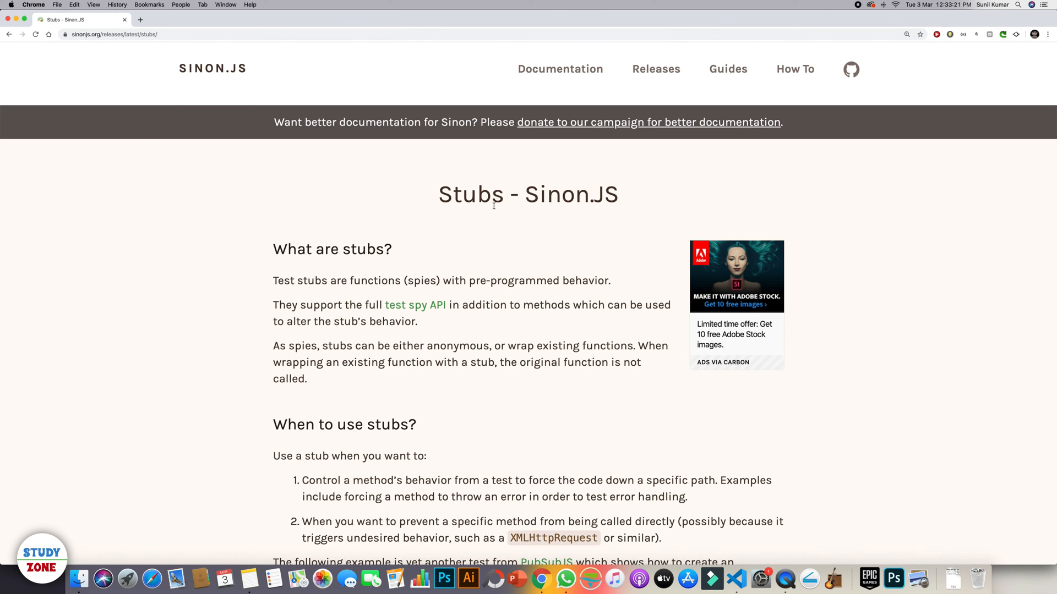
Scroll the Sinon.JS stubs page to the onFirstCall and onSecondCall alias entries
{"action": "scroll", "scroll_direction": "down", "scroll_amount": 3}
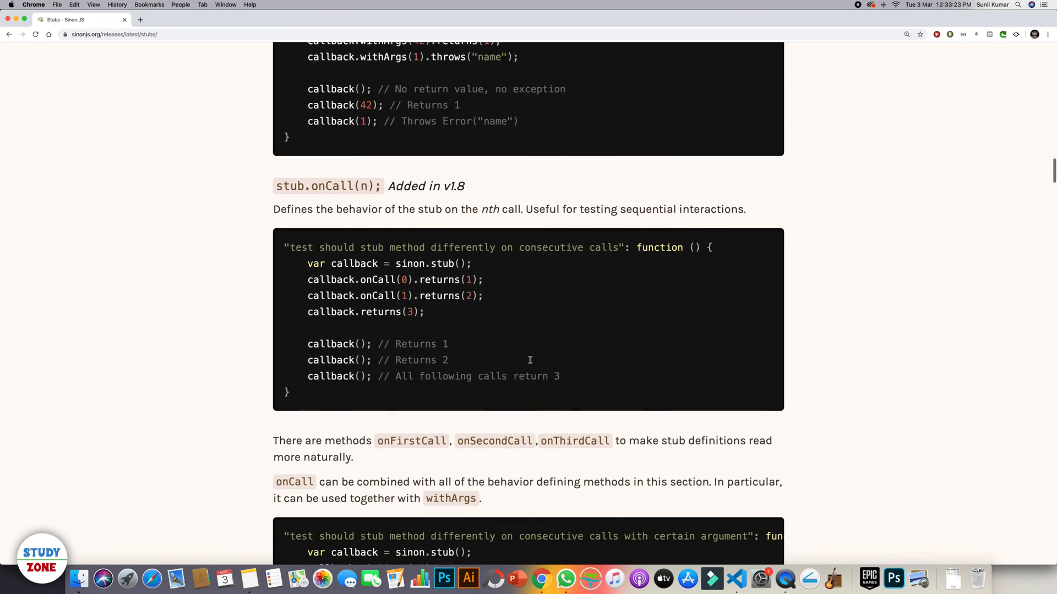
{"action": "scroll", "scroll_direction": "down", "scroll_amount": 3}
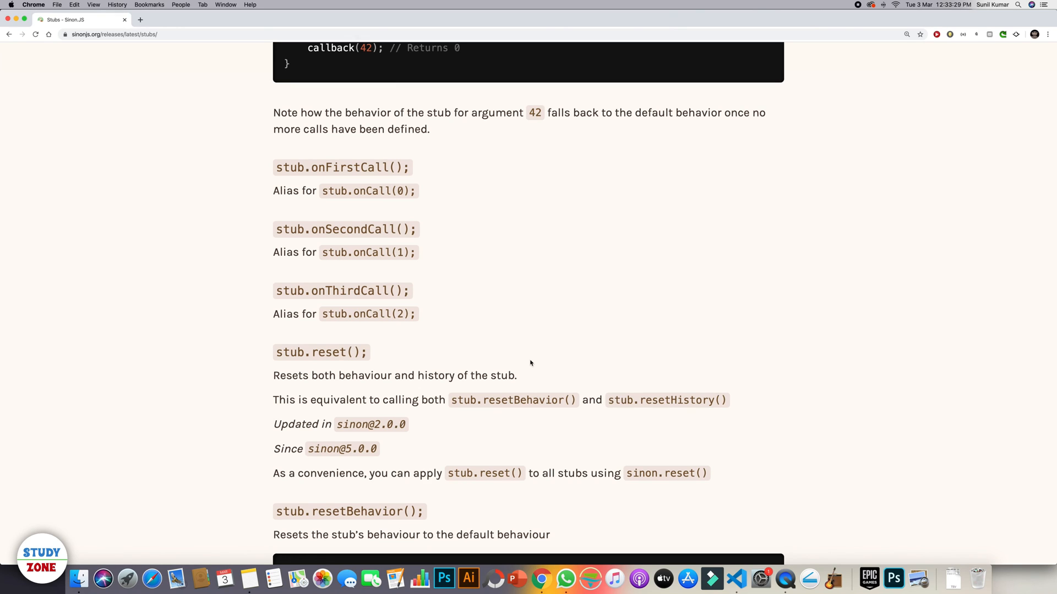
{"action": "mouse_move", "coordinate": [671, 325]}
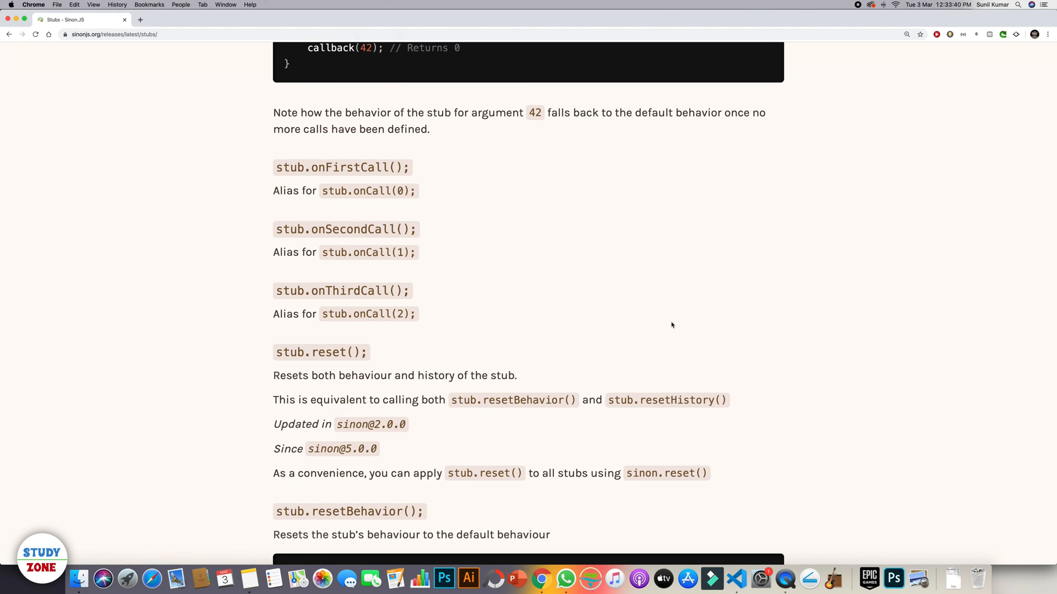